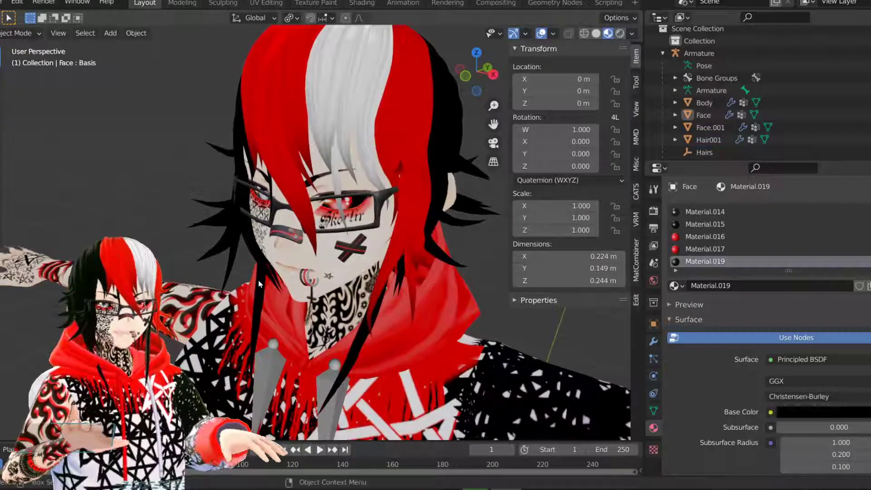
Show the Face mesh's Material.019 with its Principled BSDF surface in Material Properties.
{"action": "left_click", "coordinate": [703, 115]}
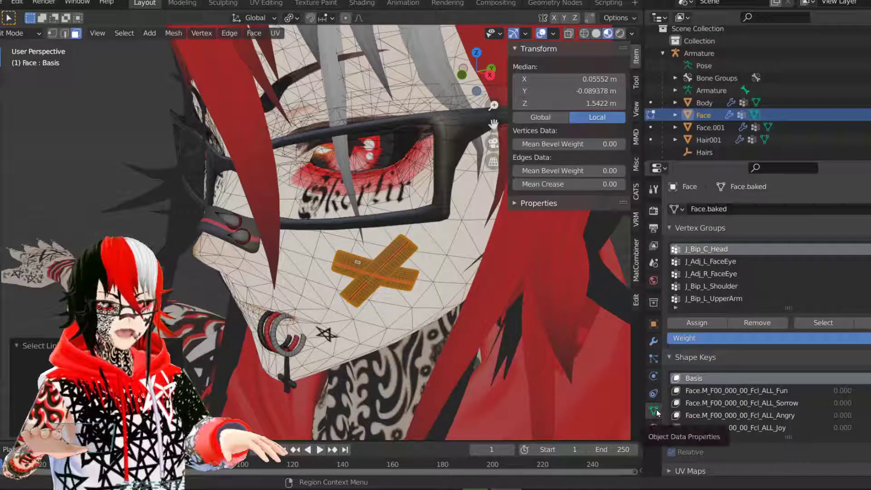
{"action": "mouse_move", "coordinate": [716, 254]}
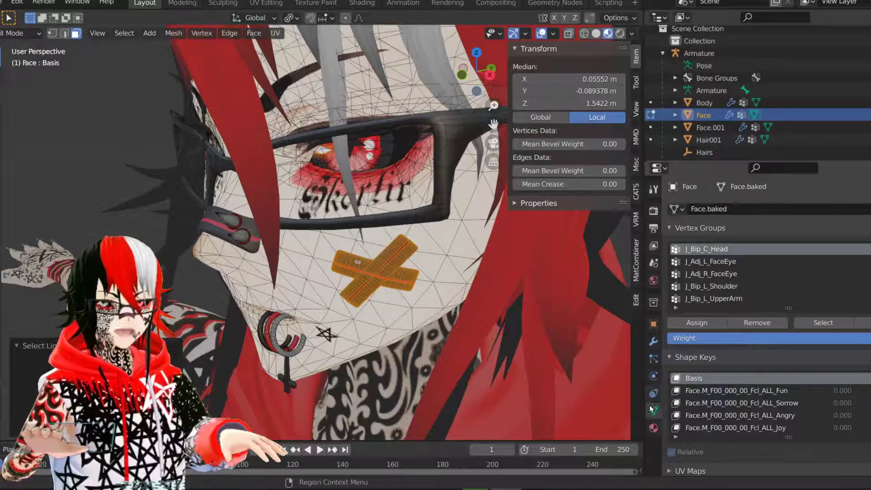
{"action": "left_click", "coordinate": [653, 428]}
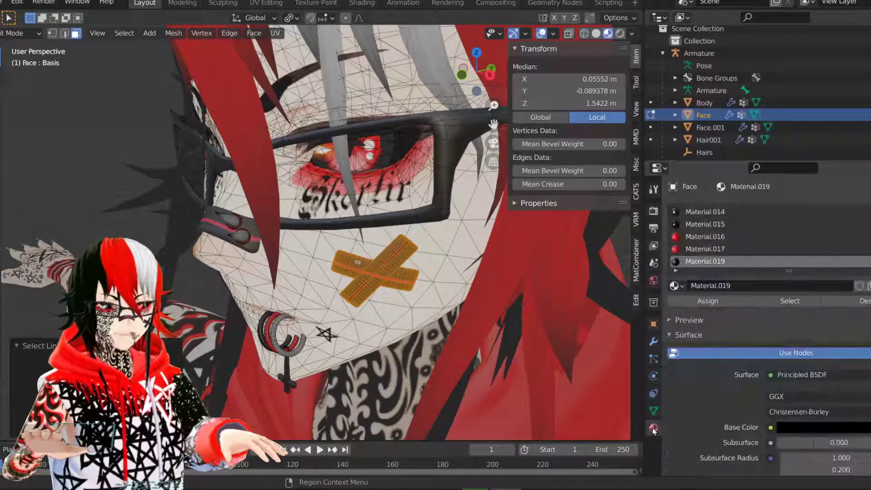